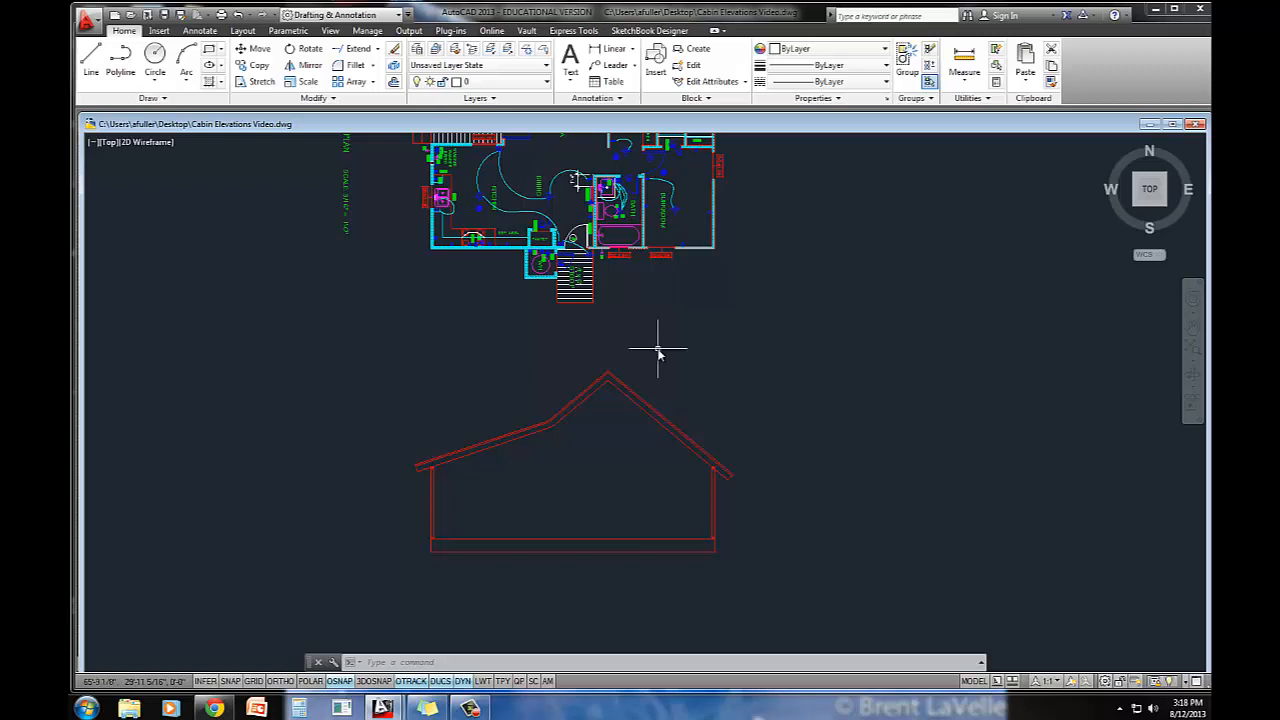
mouse_move(640, 464)
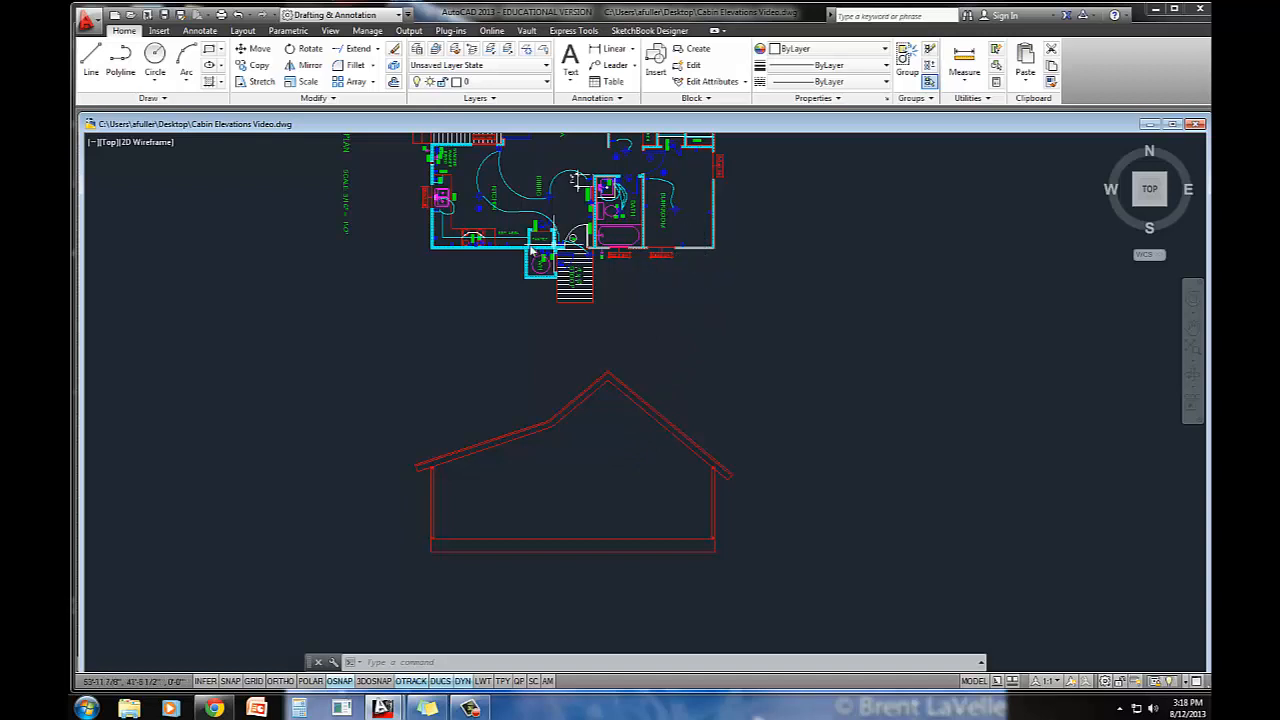
mouse_move(698, 248)
text(6'8)
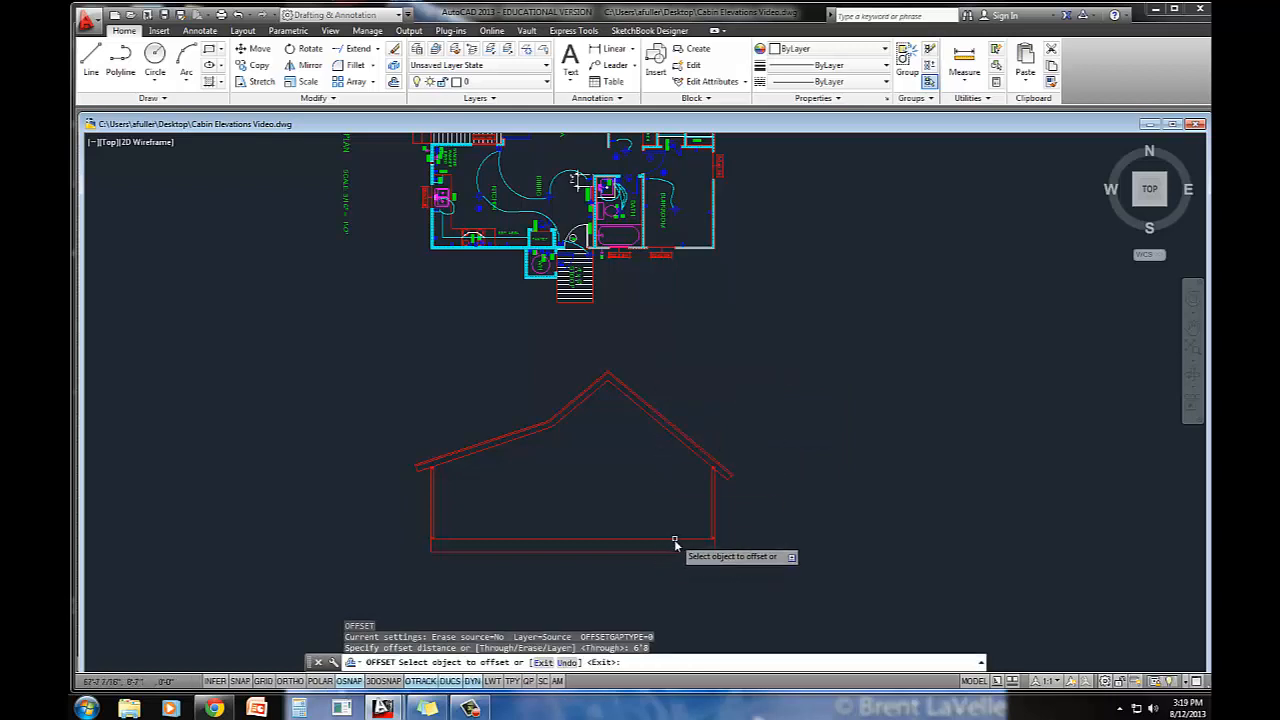
Step: Offset the bottom base line of the cabin elevation to create a parallel line
click(676, 540)
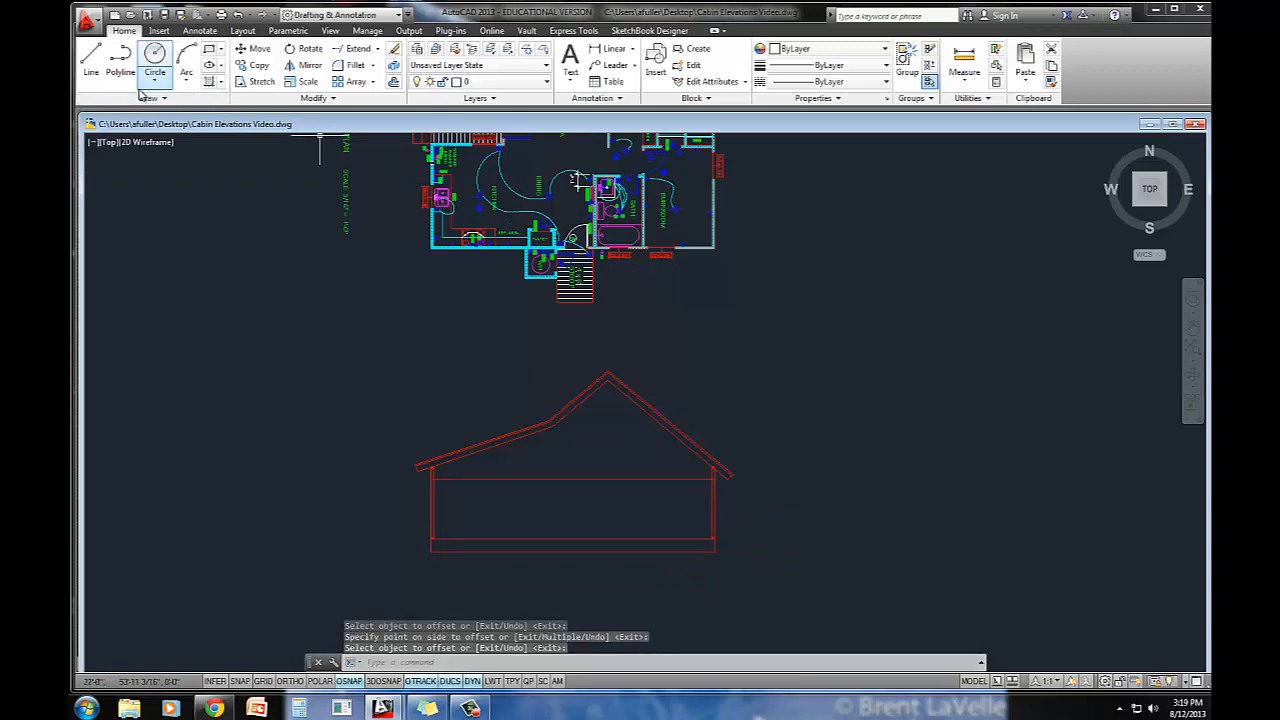
Step: Project vertical construction lines from the floor plan's door and window edges down through the elevation
click(148, 96)
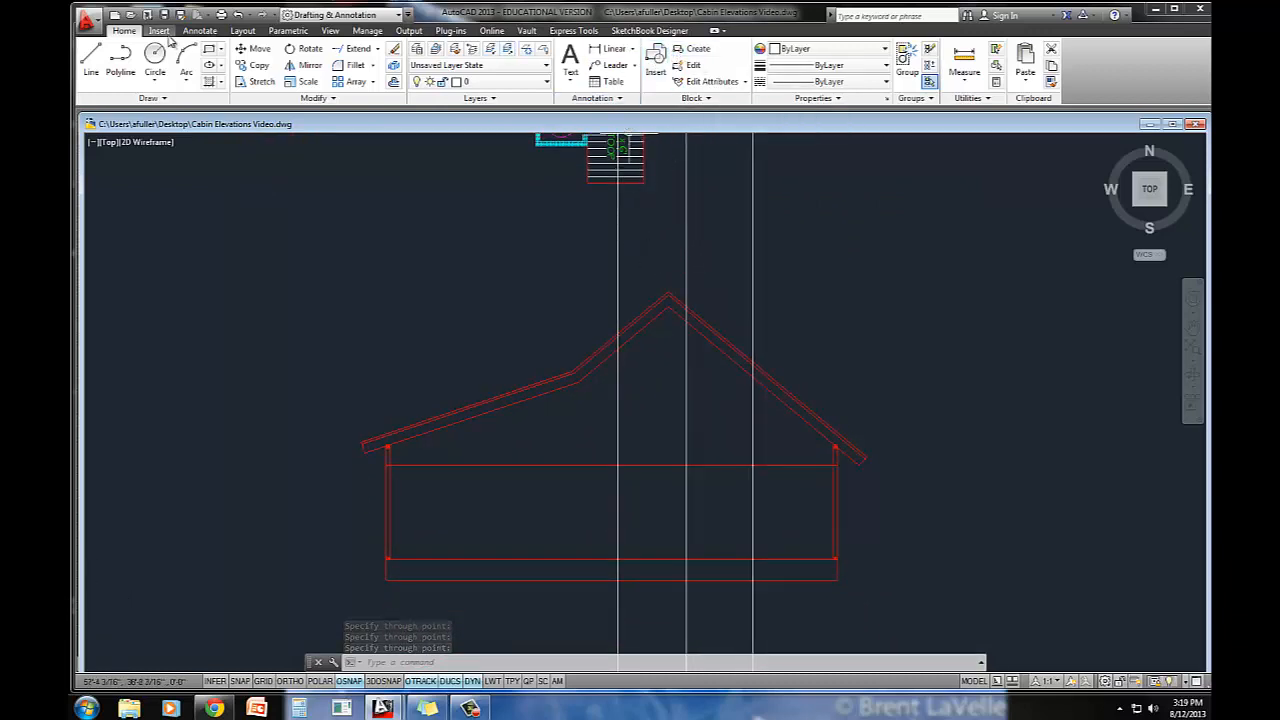
Step: Show the DesignCenter palette from the Insert ribbon
click(156, 30)
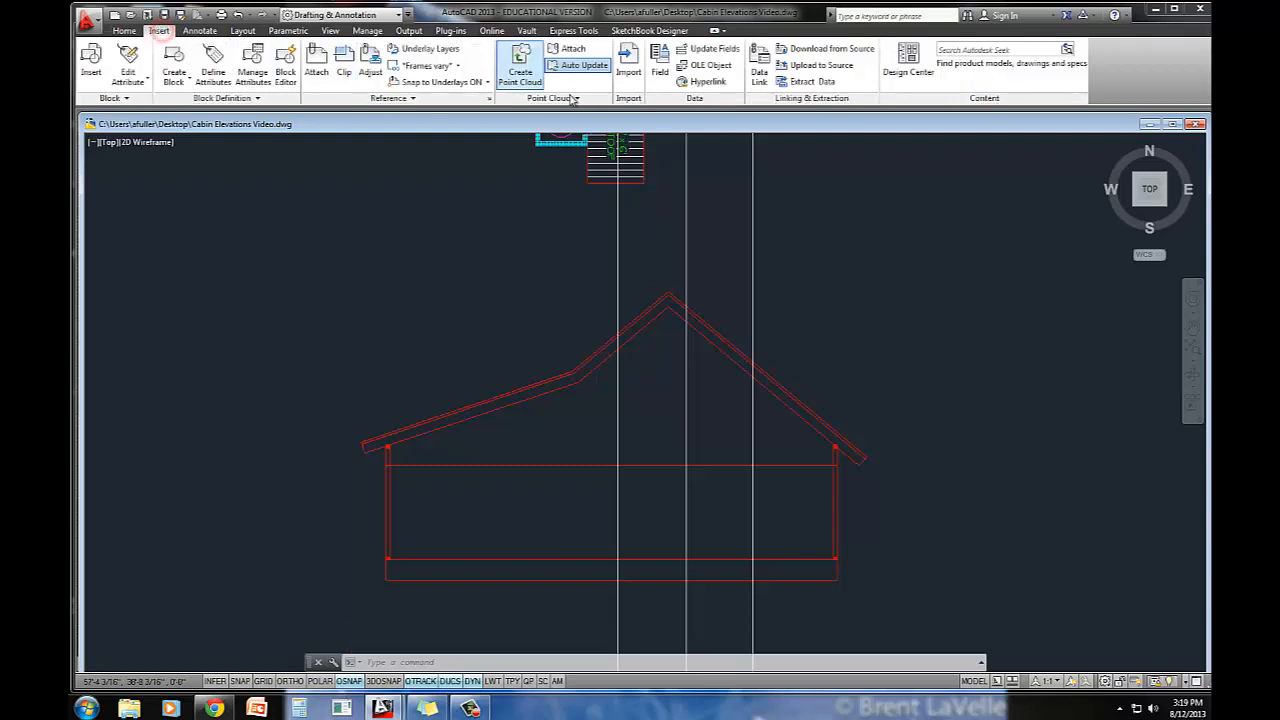
click(908, 60)
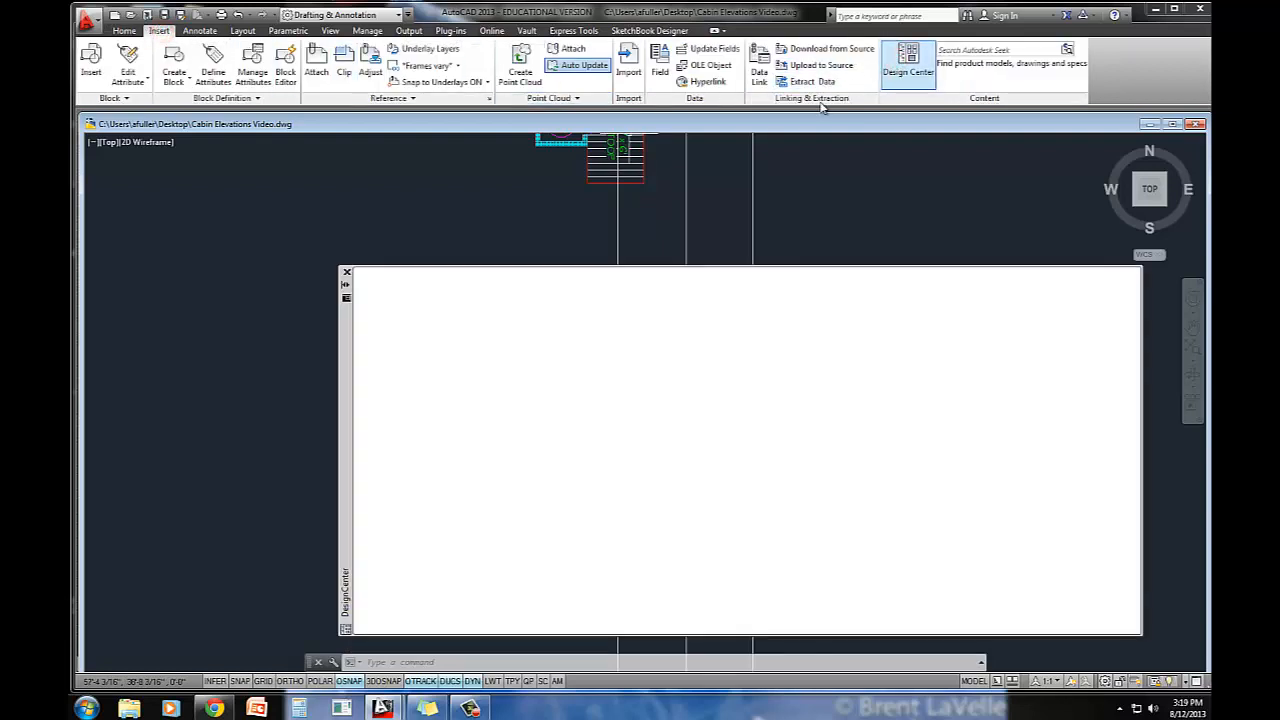
Step: Make Elevations the current layer from the Layers list
click(132, 32)
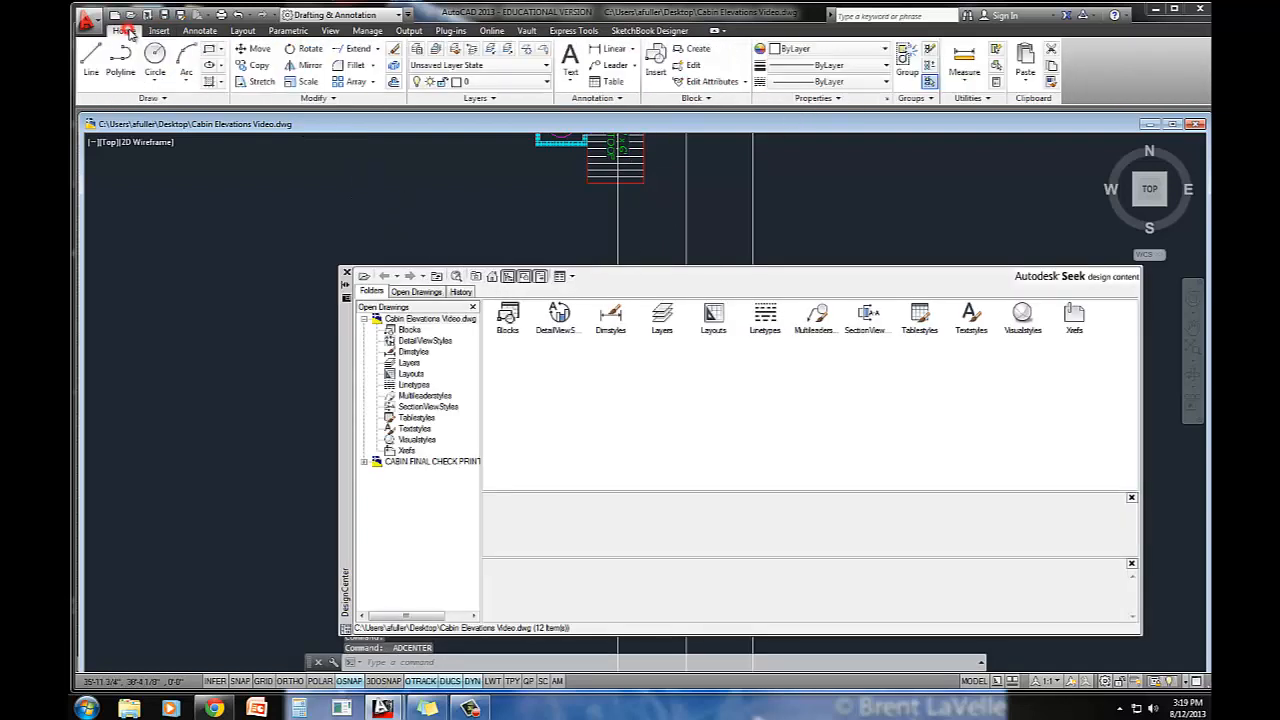
click(532, 80)
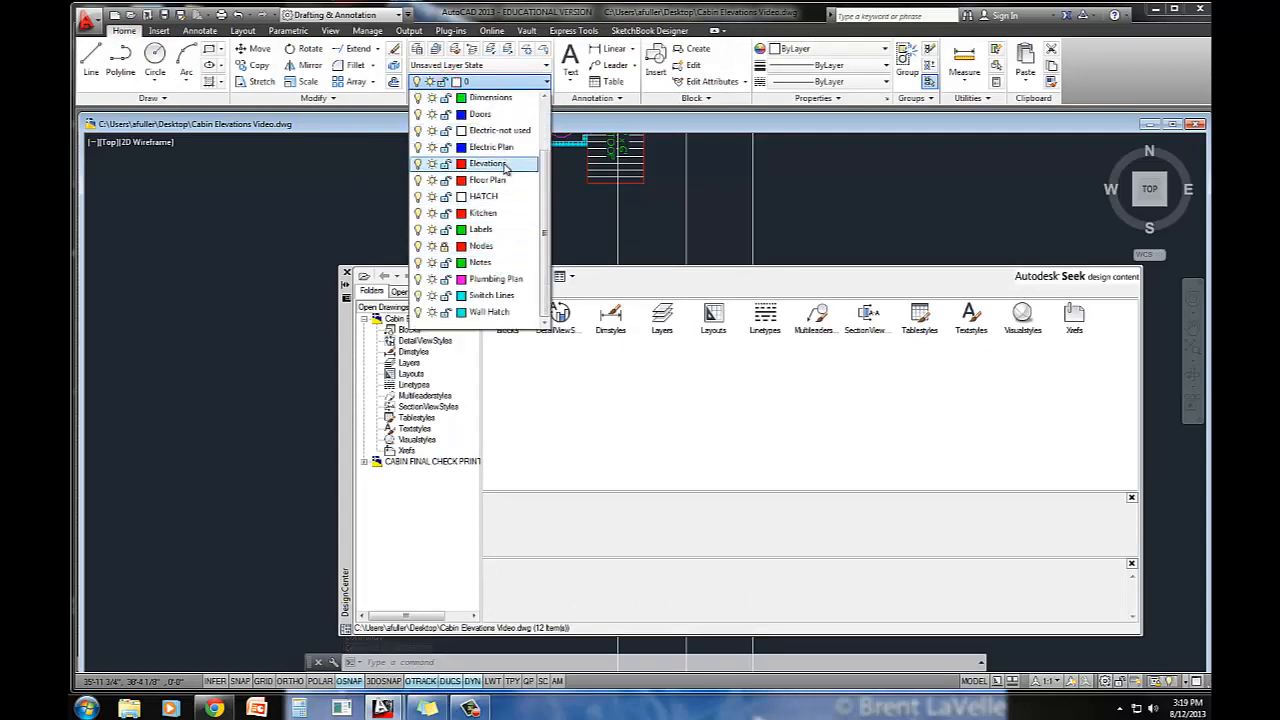
click(488, 164)
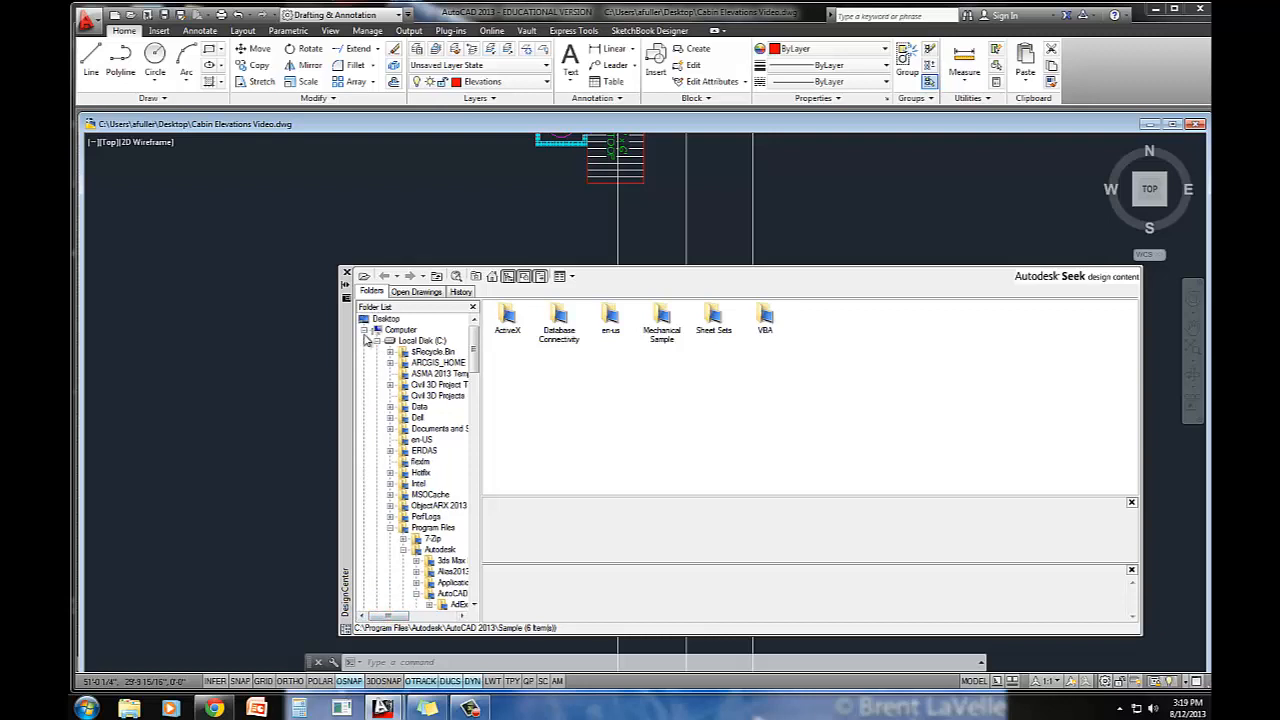
Step: Browse DesignCenter to the Blocks node of CABIN SYMBOLS.dwg showing door and window blocks
click(400, 328)
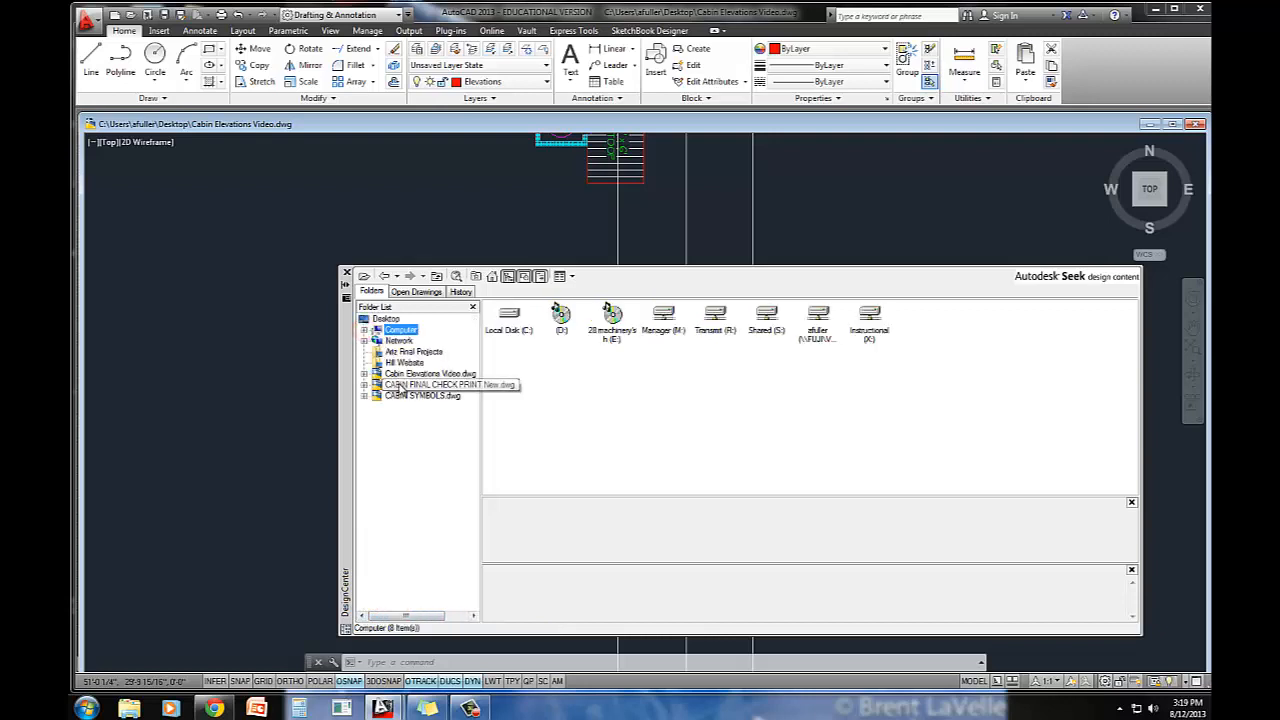
click(394, 396)
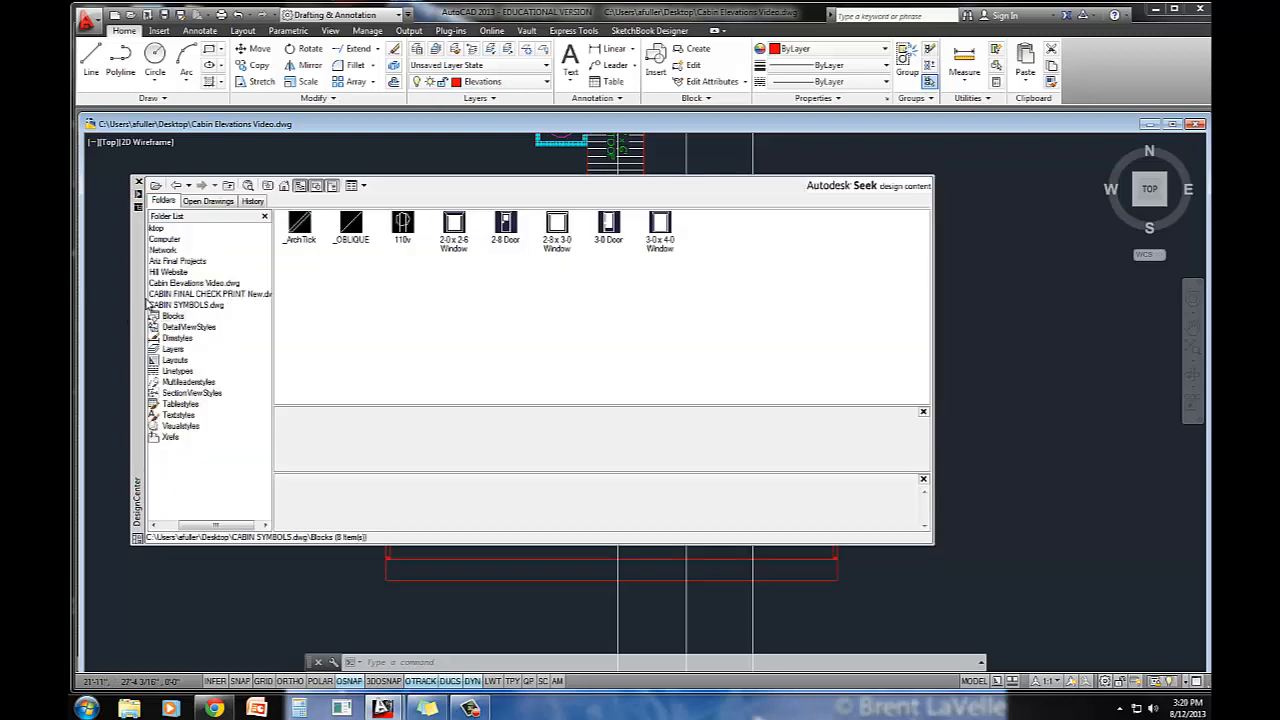
Step: Insert the door and window blocks from DesignCenter into the elevation at the projected positions
click(136, 180)
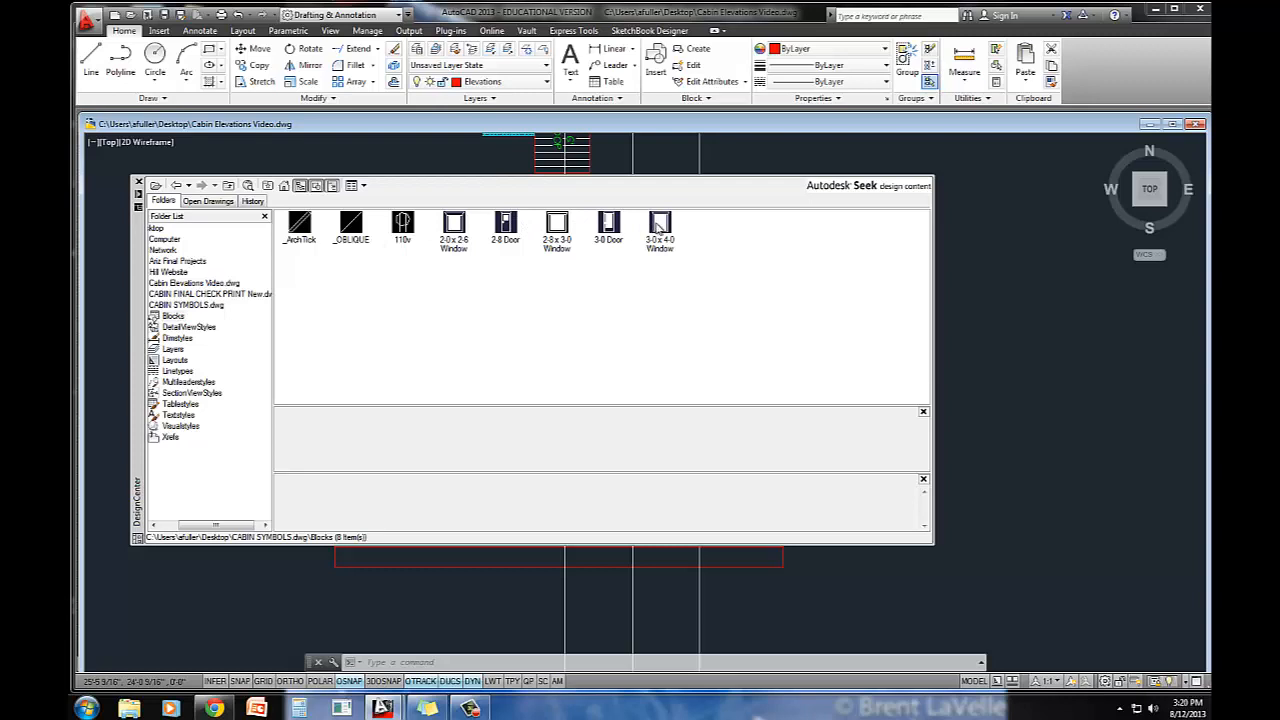
click(660, 224)
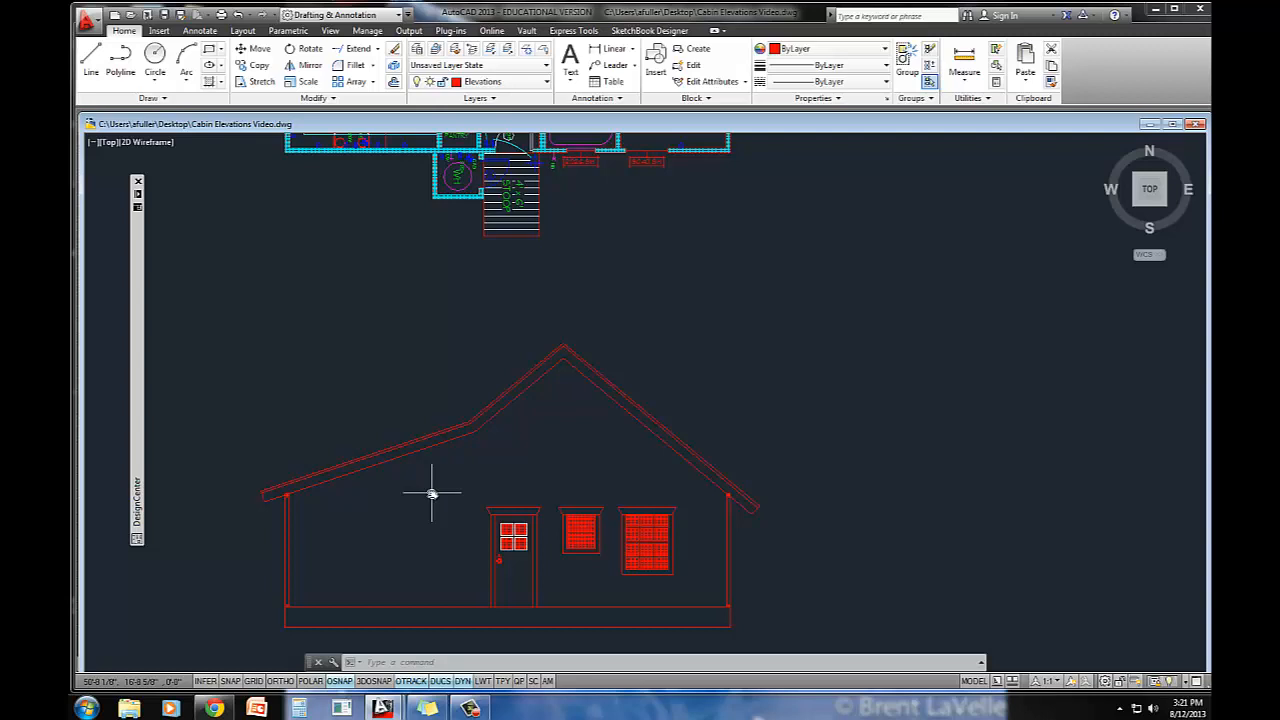
mouse_move(404, 464)
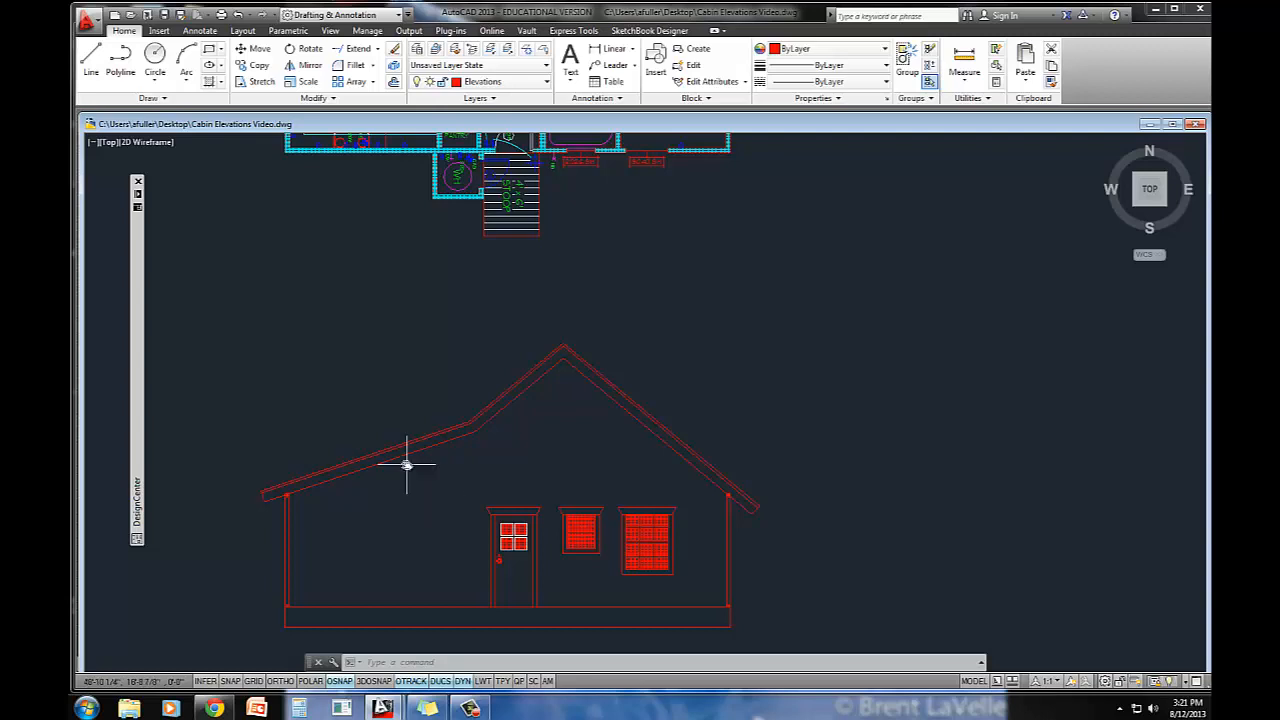
mouse_move(468, 420)
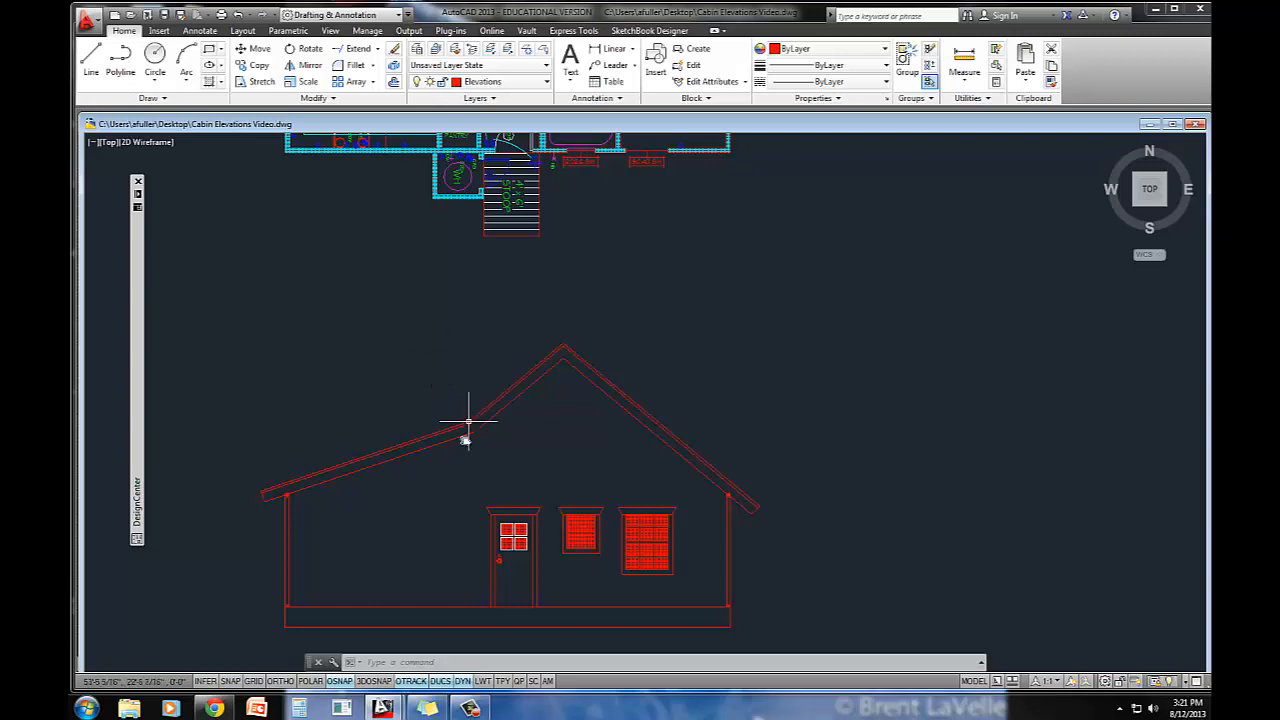